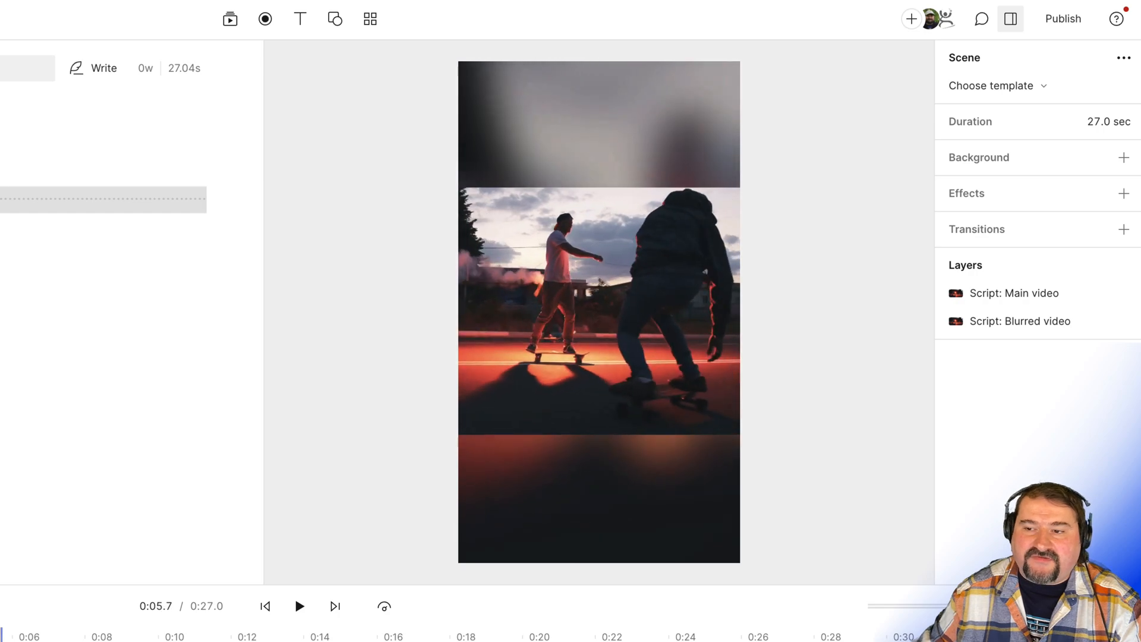
Move the playhead to about 0:18 and select the main video clip to show its settings
left_click(133, 636)
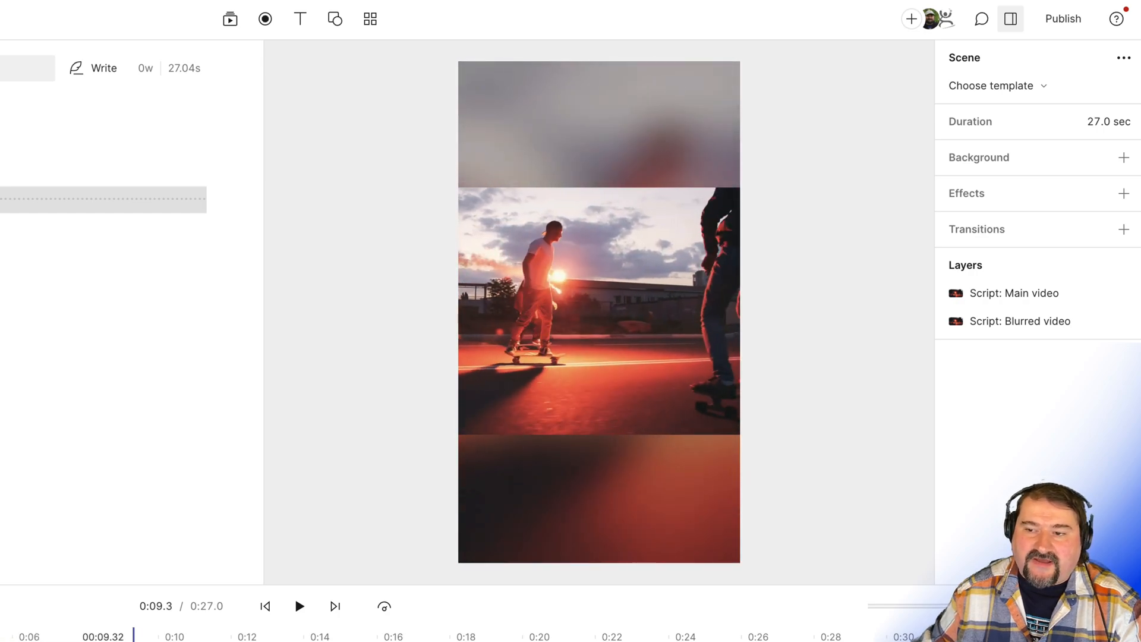
left_click(233, 636)
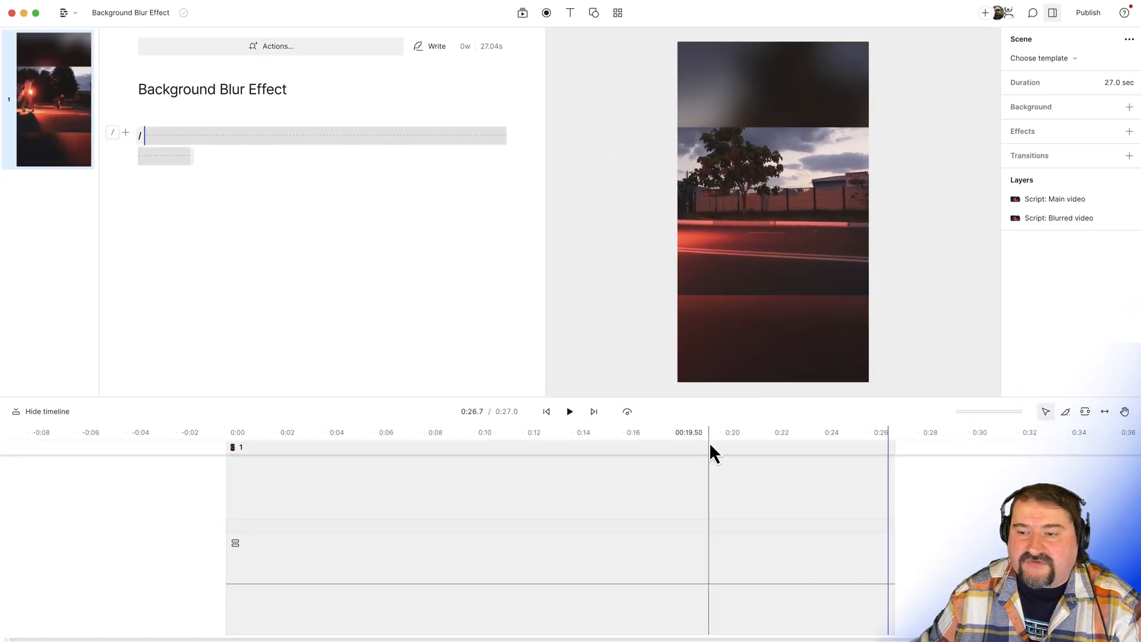
left_click(611, 431)
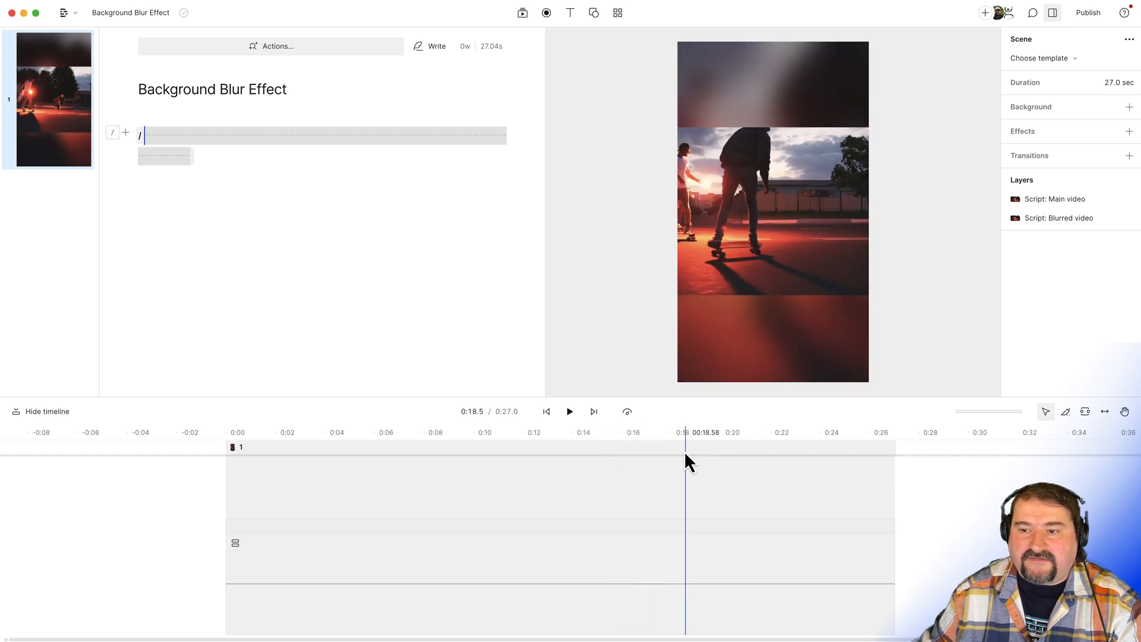
left_click(683, 431)
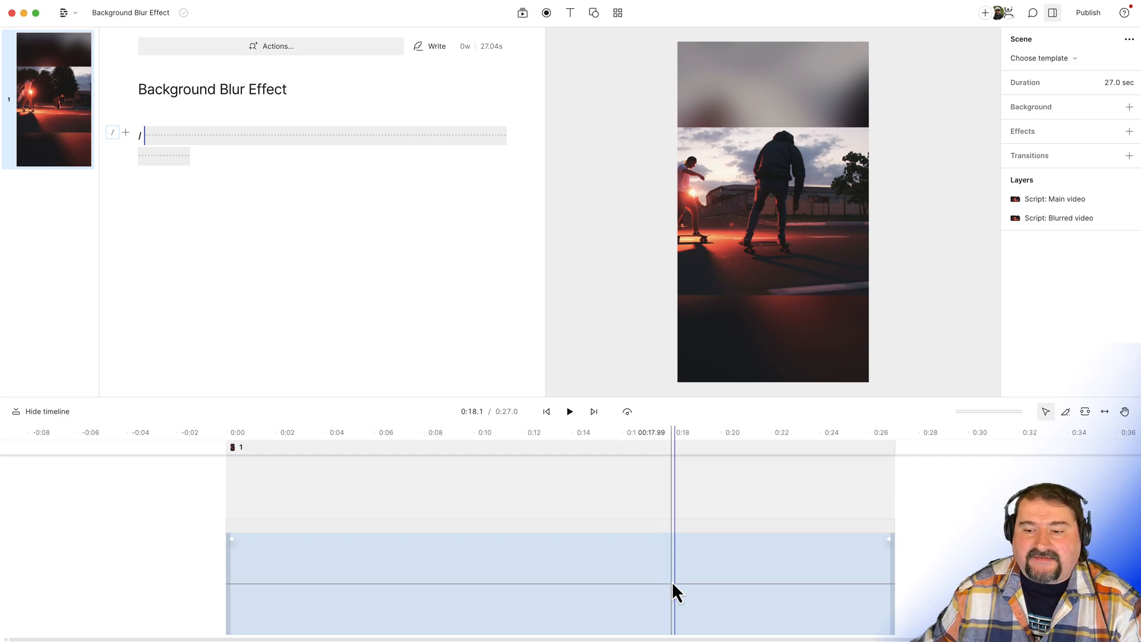
left_click(451, 553)
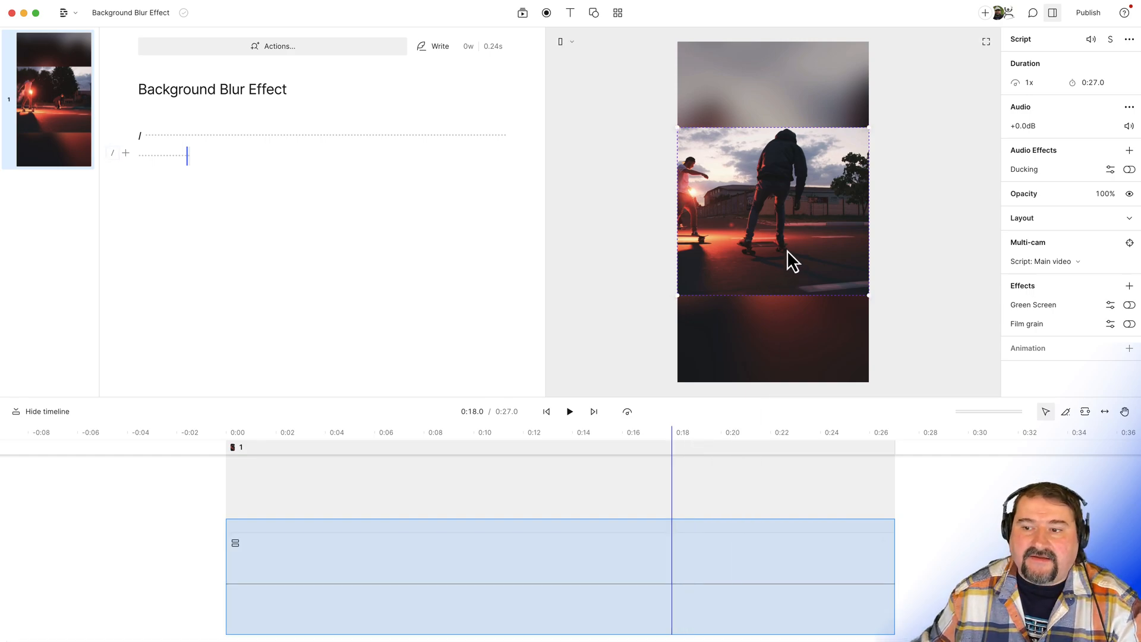
Select the main video on the canvas and add Animation 1 to it
left_click(771, 211)
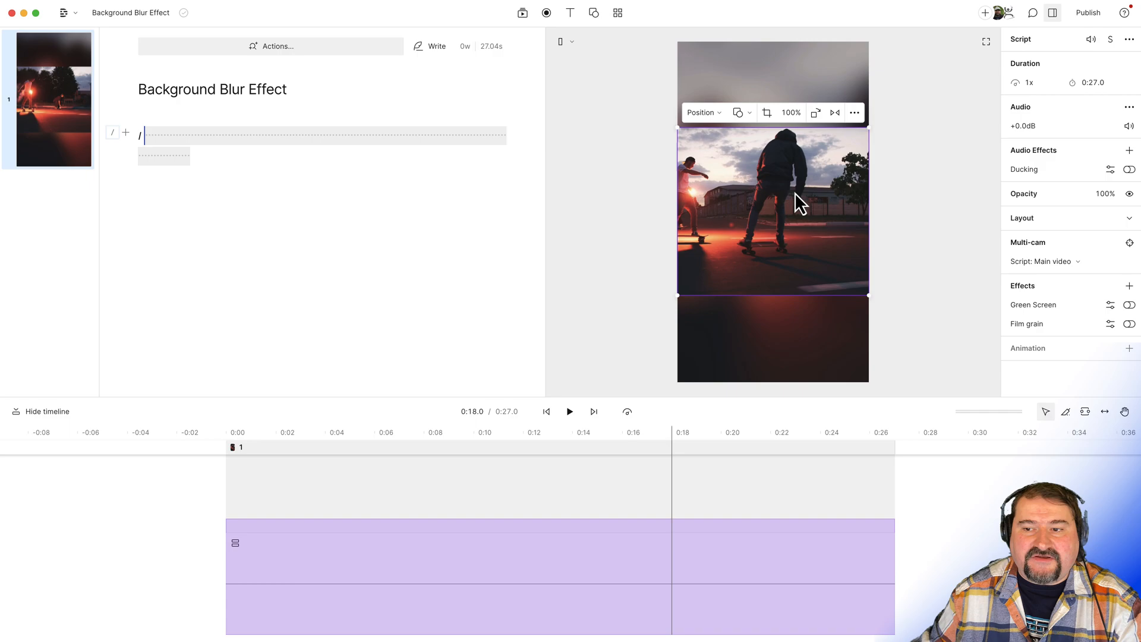
mouse_move(820, 227)
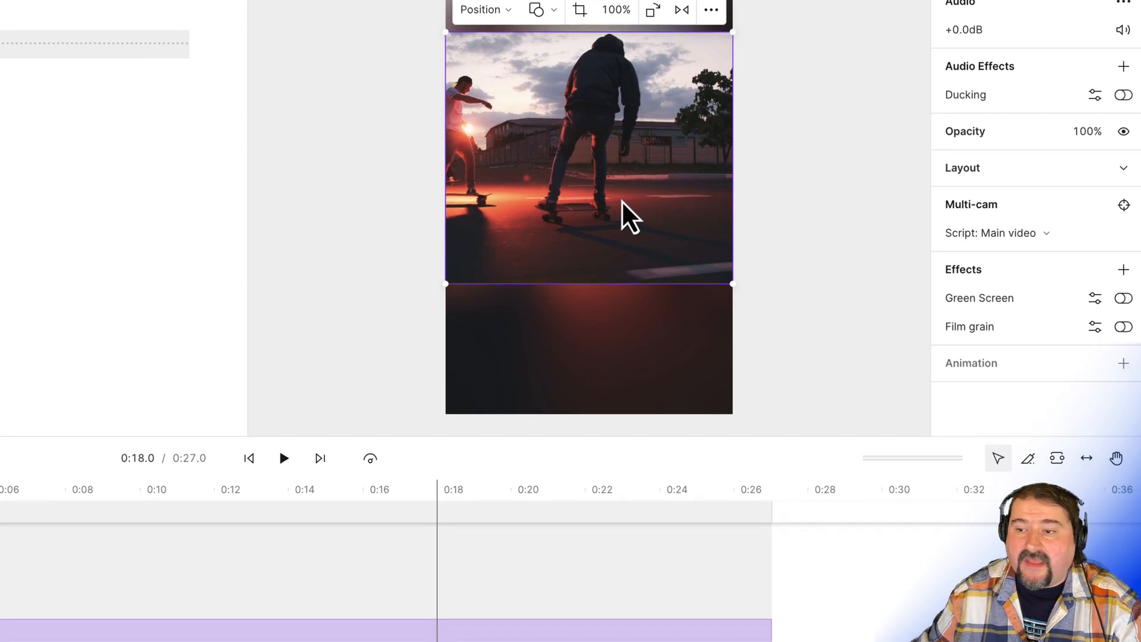
scroll("down", 3)
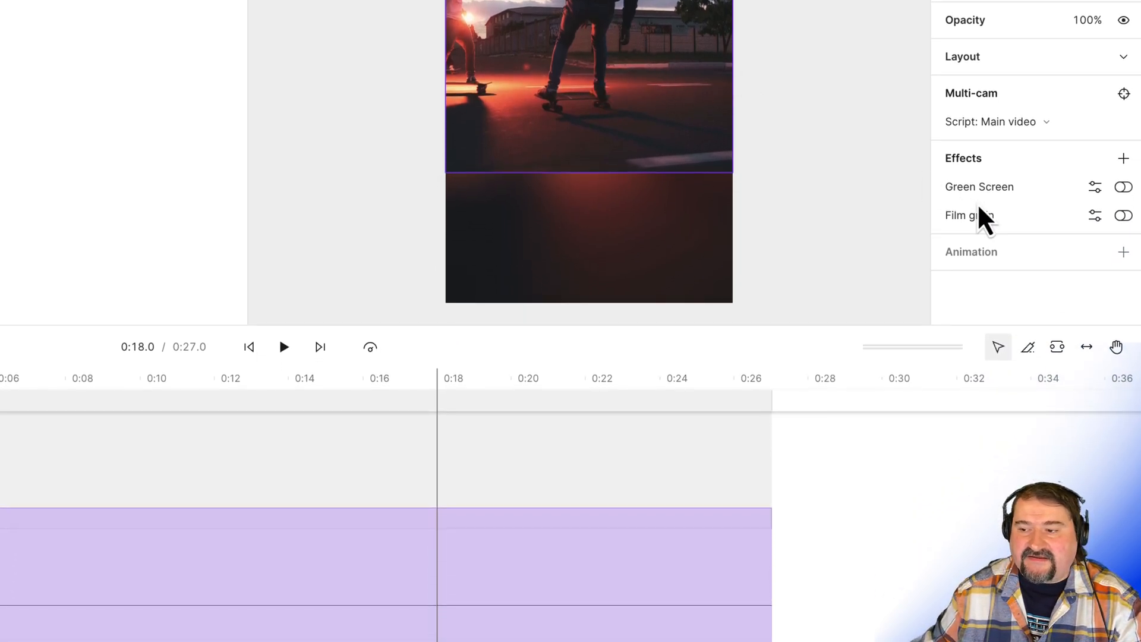
left_click(1122, 251)
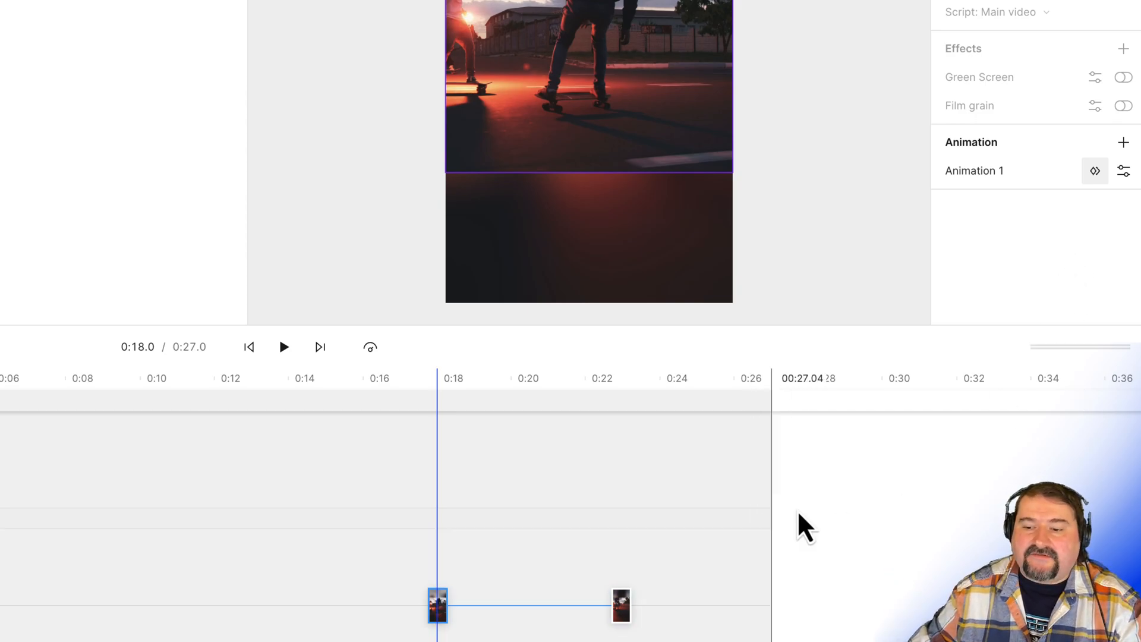
mouse_move(455, 611)
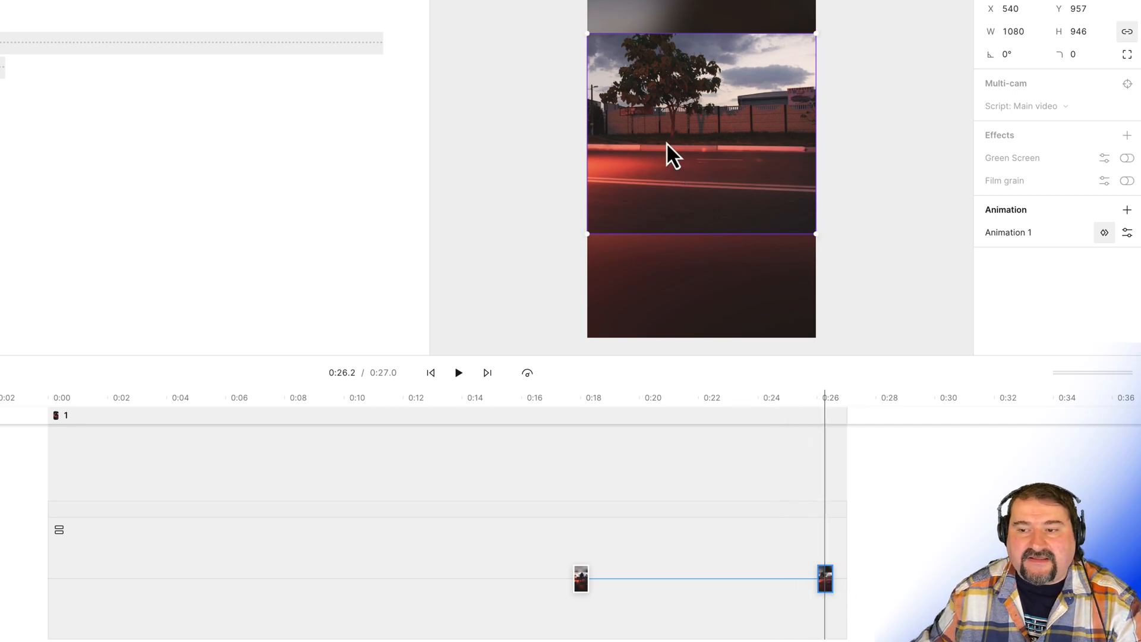
mouse_move(681, 135)
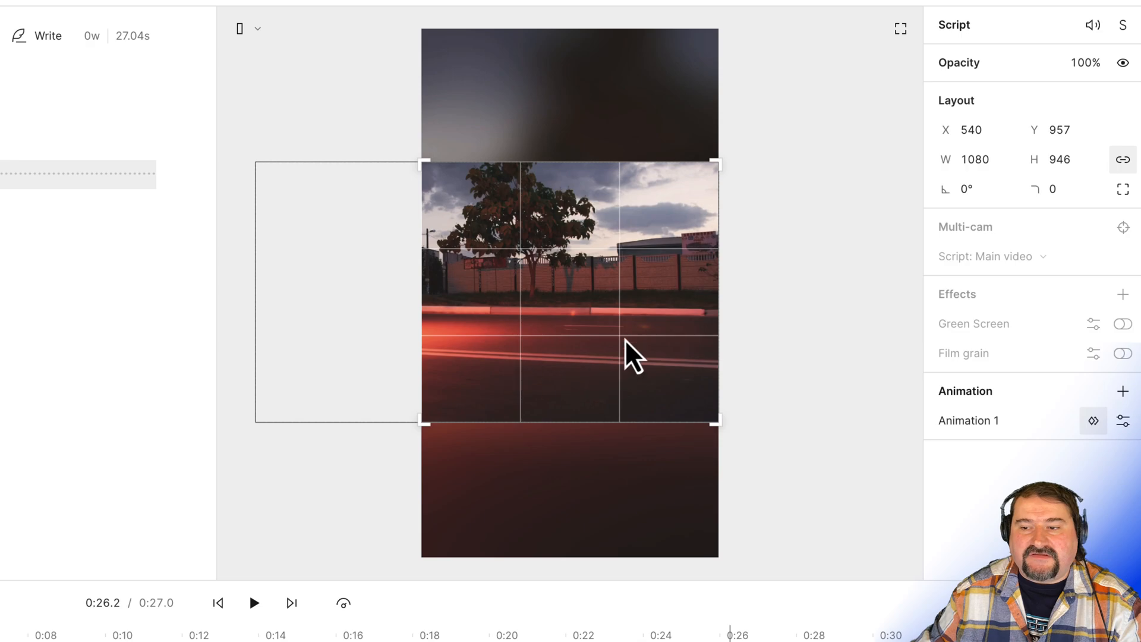
mouse_move(547, 367)
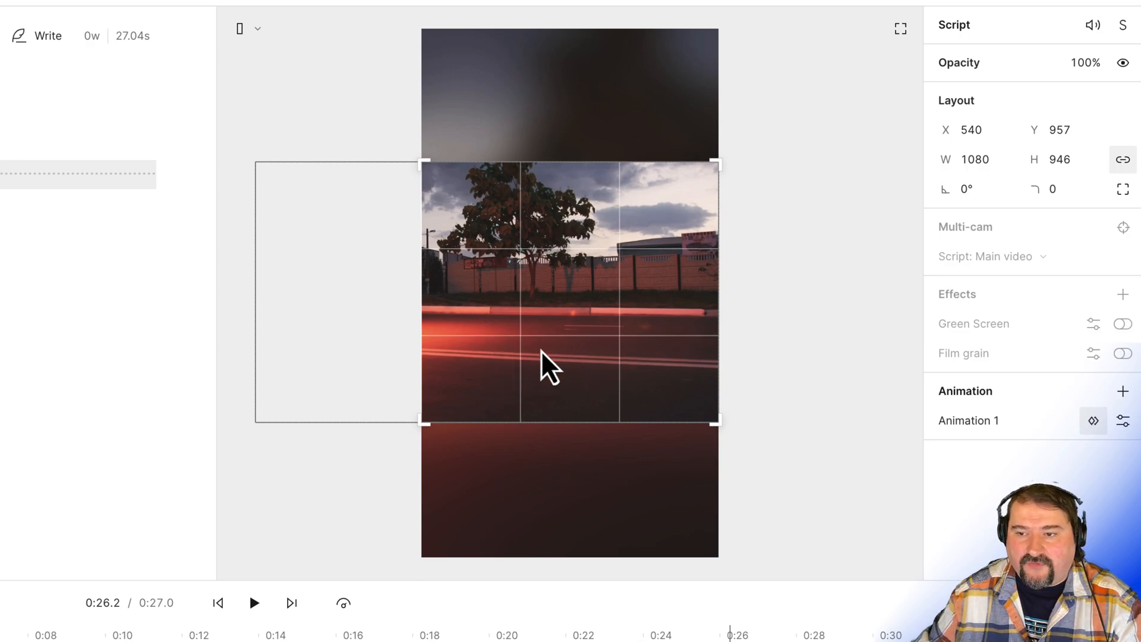
mouse_move(509, 166)
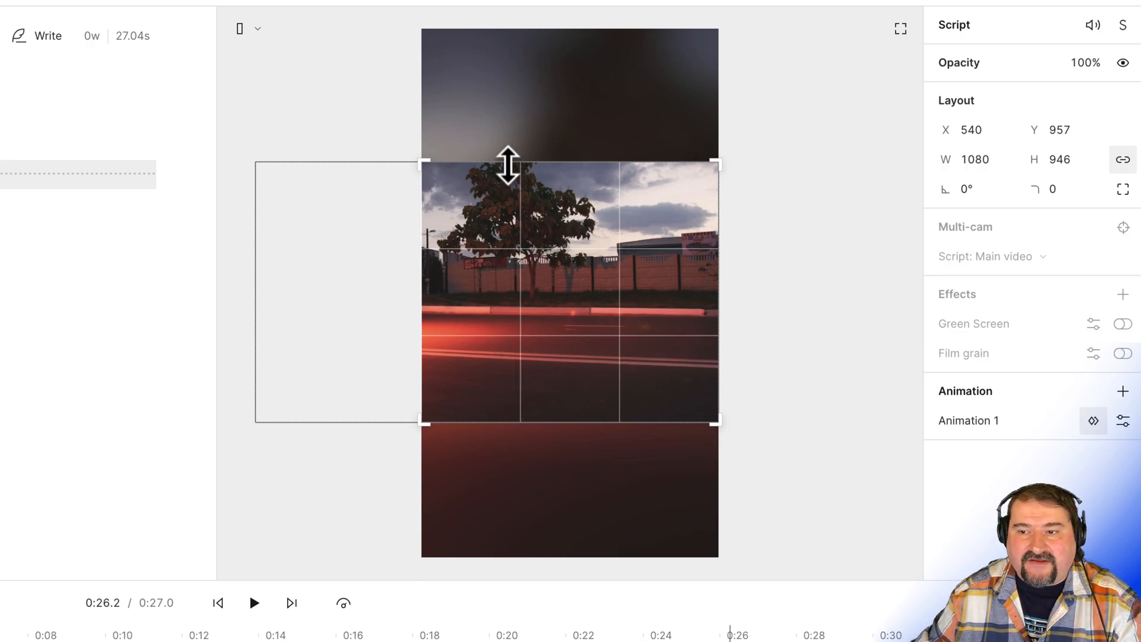
mouse_move(251, 433)
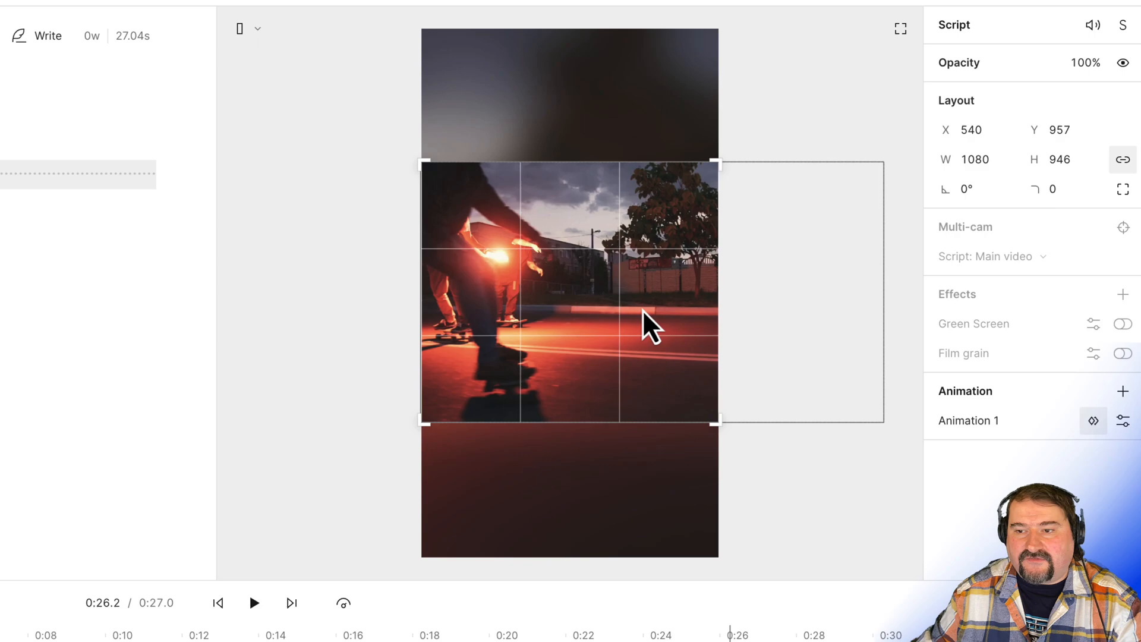
mouse_move(702, 327)
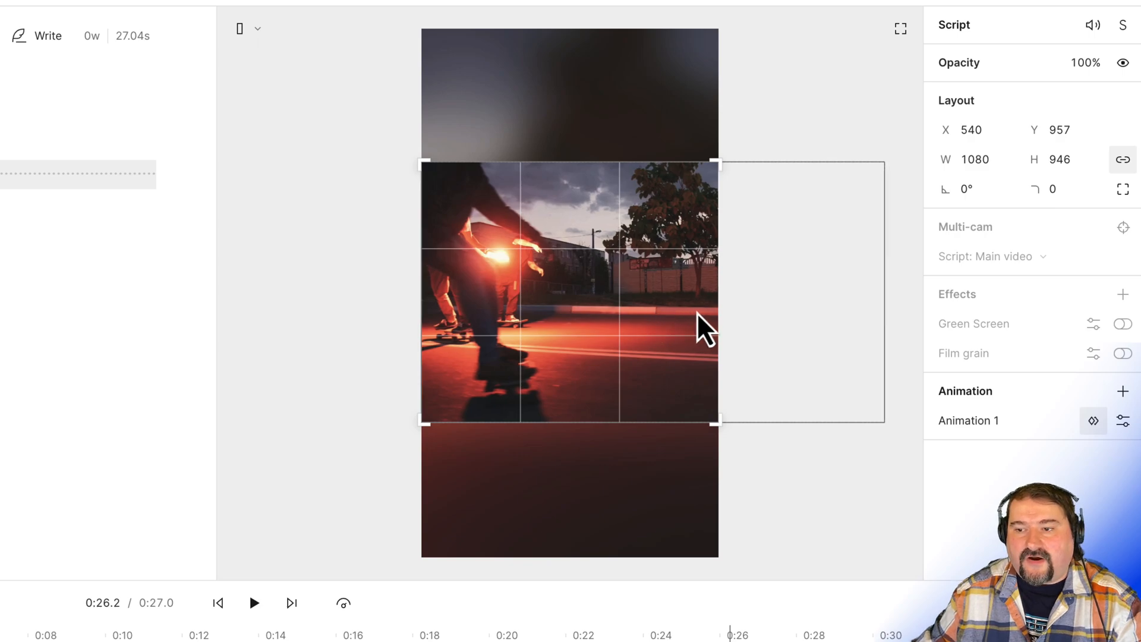
mouse_move(507, 298)
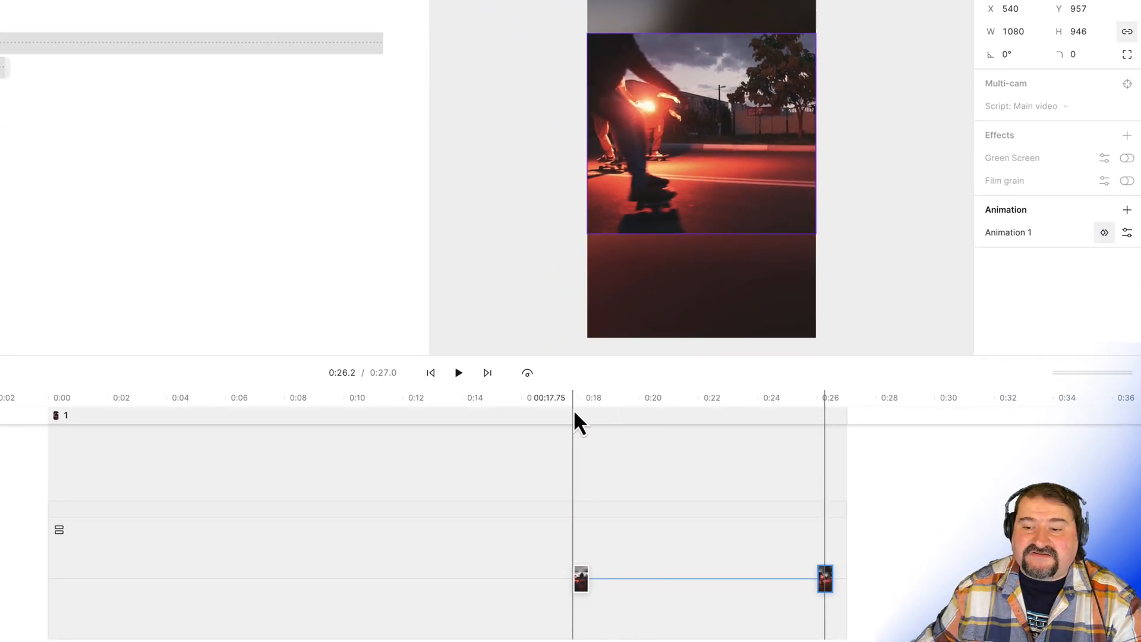
left_click(564, 545)
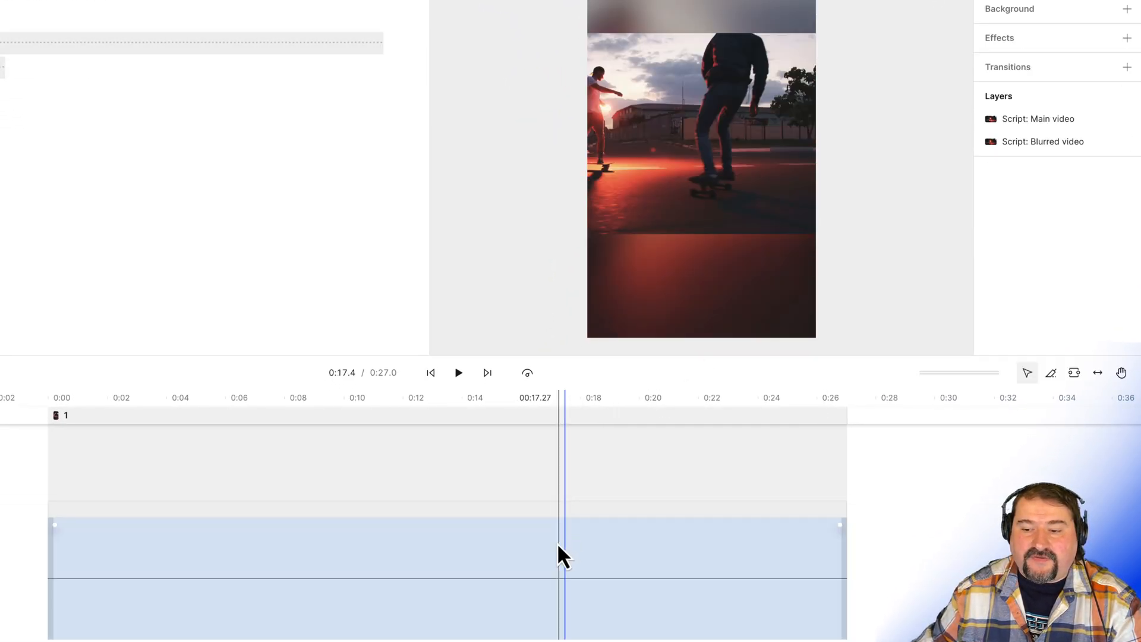
left_click(458, 373)
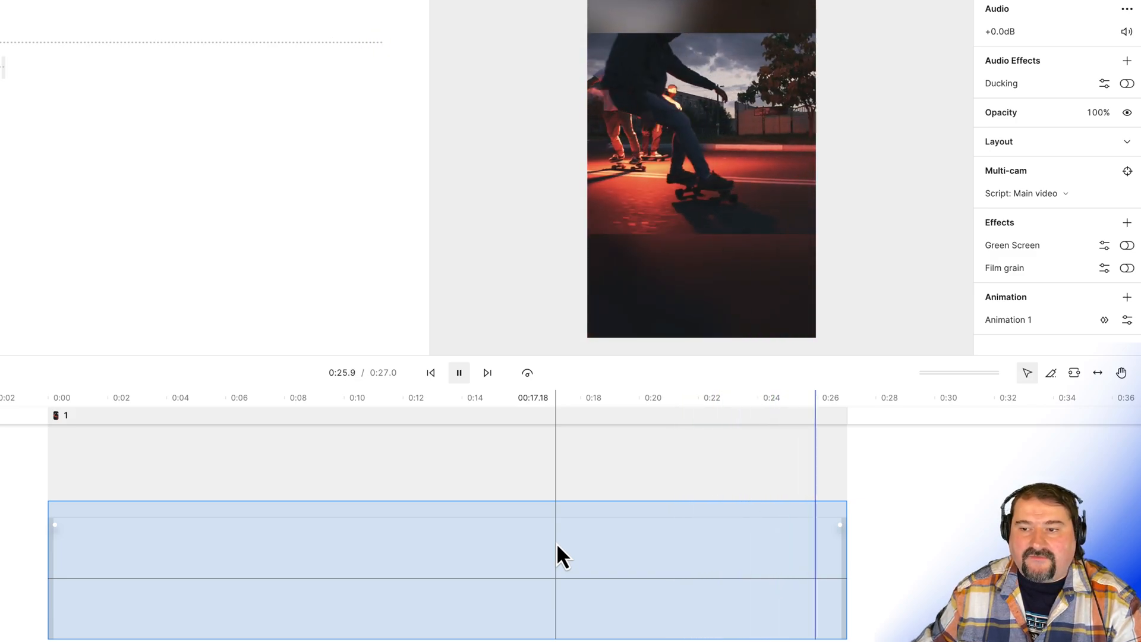
left_click(458, 373)
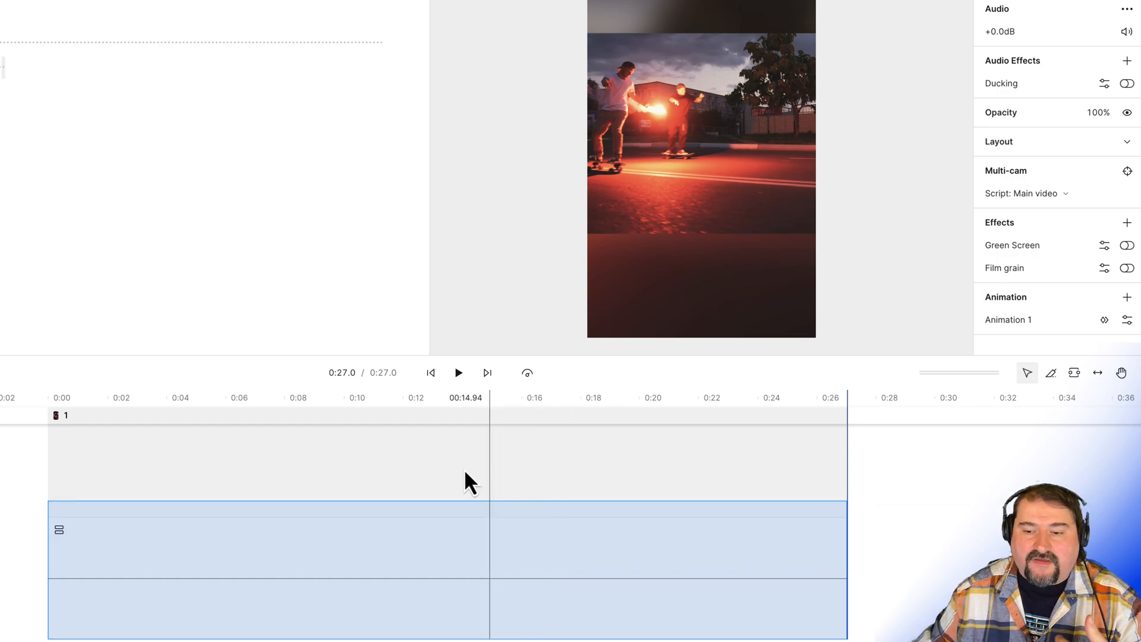
left_click(142, 398)
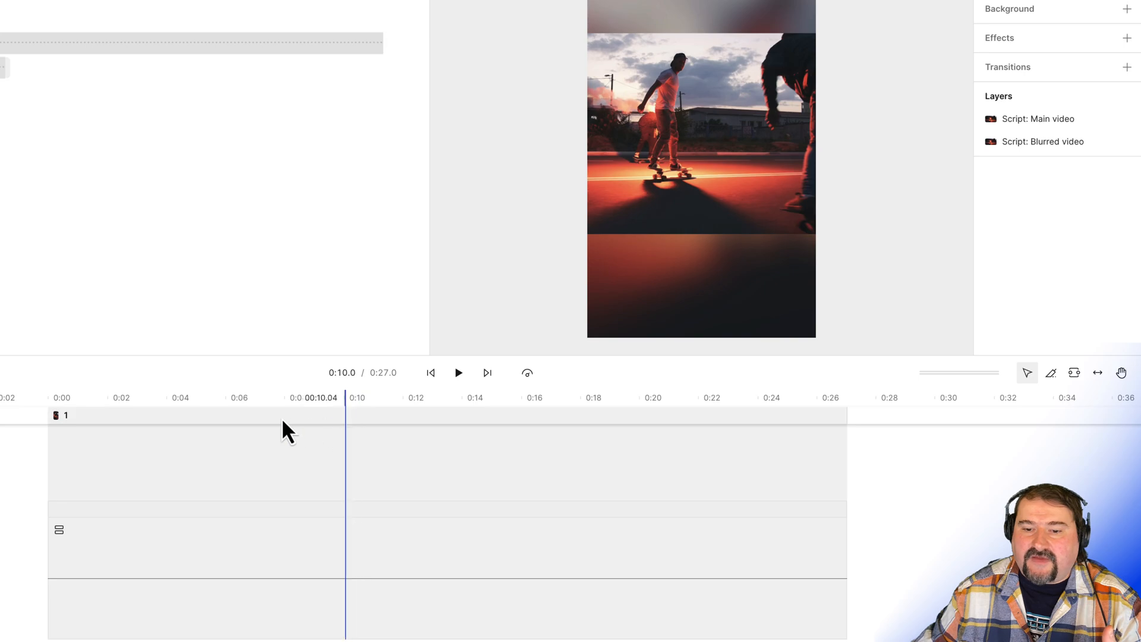
left_click(64, 398)
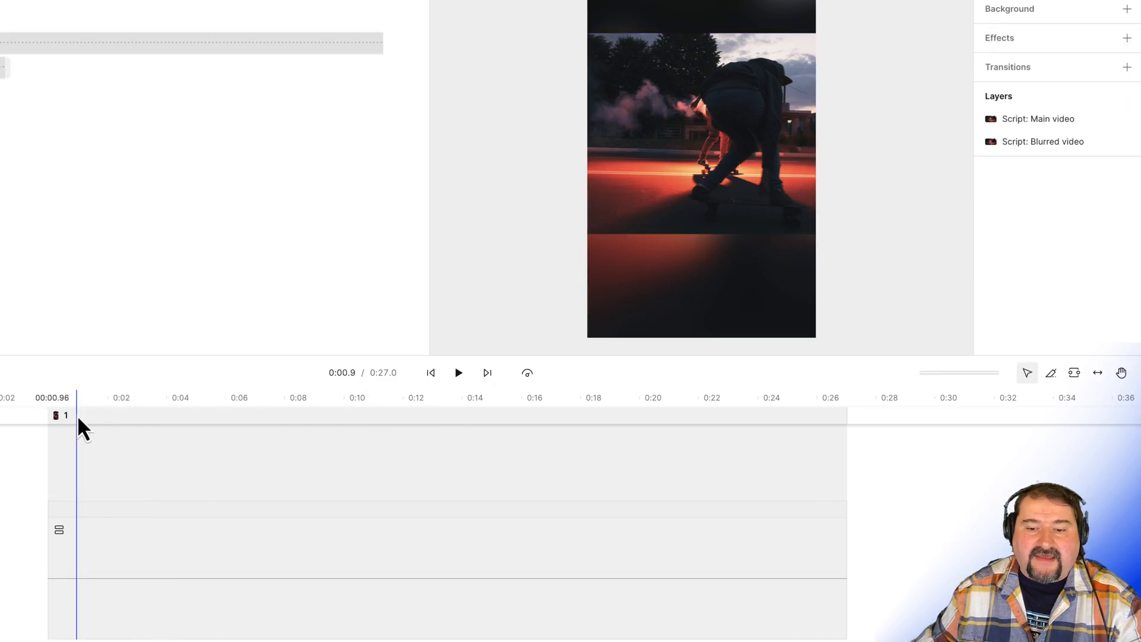
left_click(458, 372)
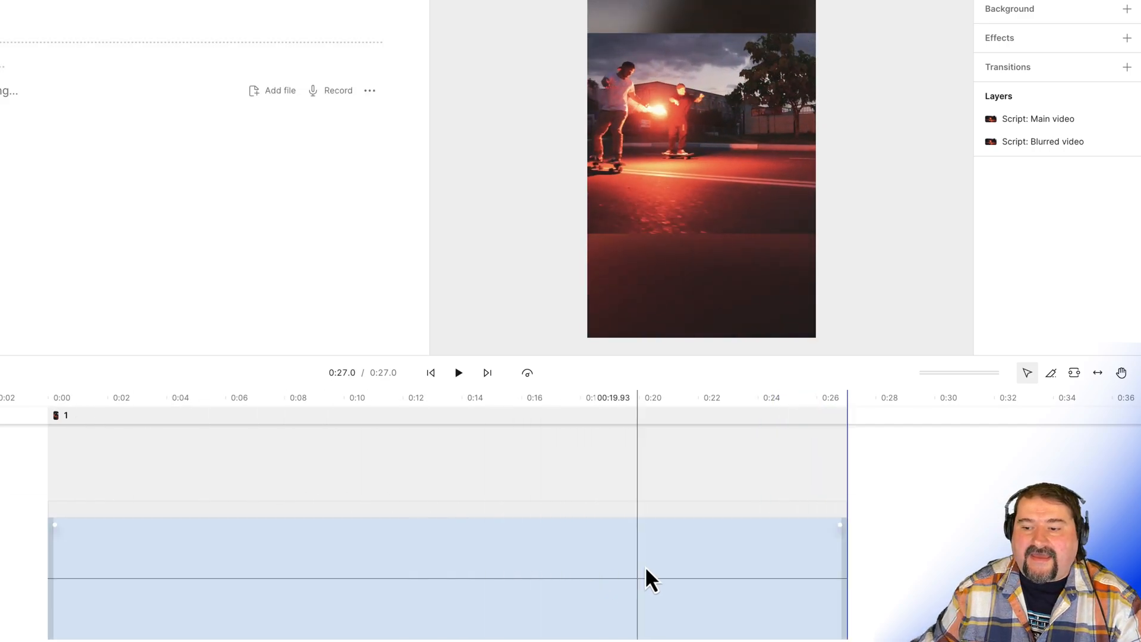
Add Animation 2 around 0:20 and recrop its 0:26 end keyframe to frame the flare-carrying skater
left_click(437, 545)
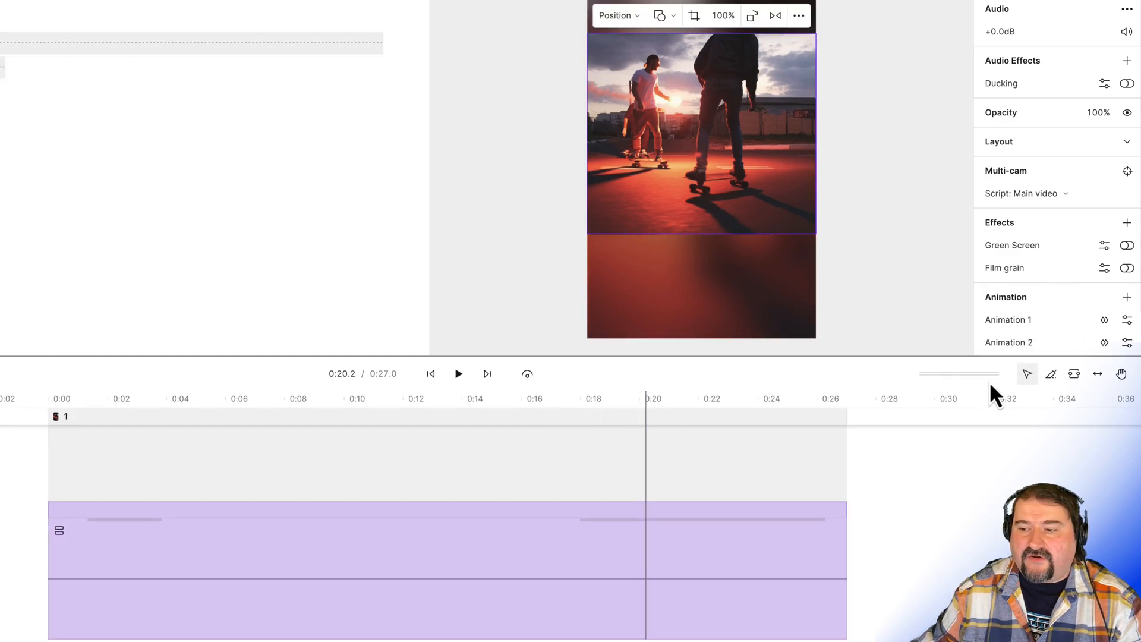
mouse_move(1104, 343)
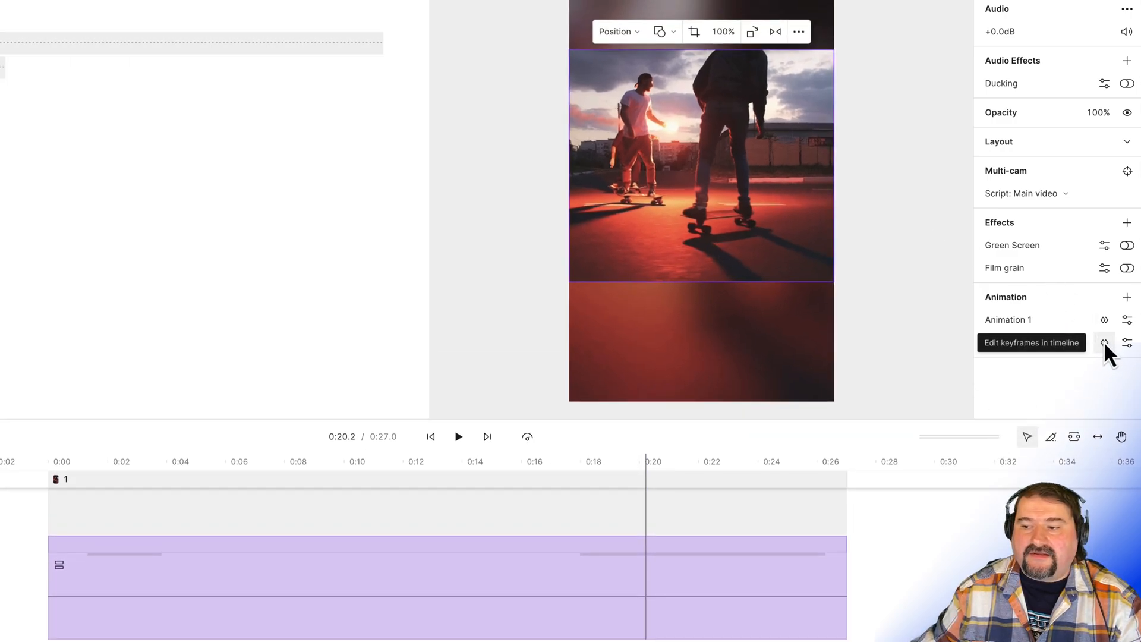
left_click(1104, 343)
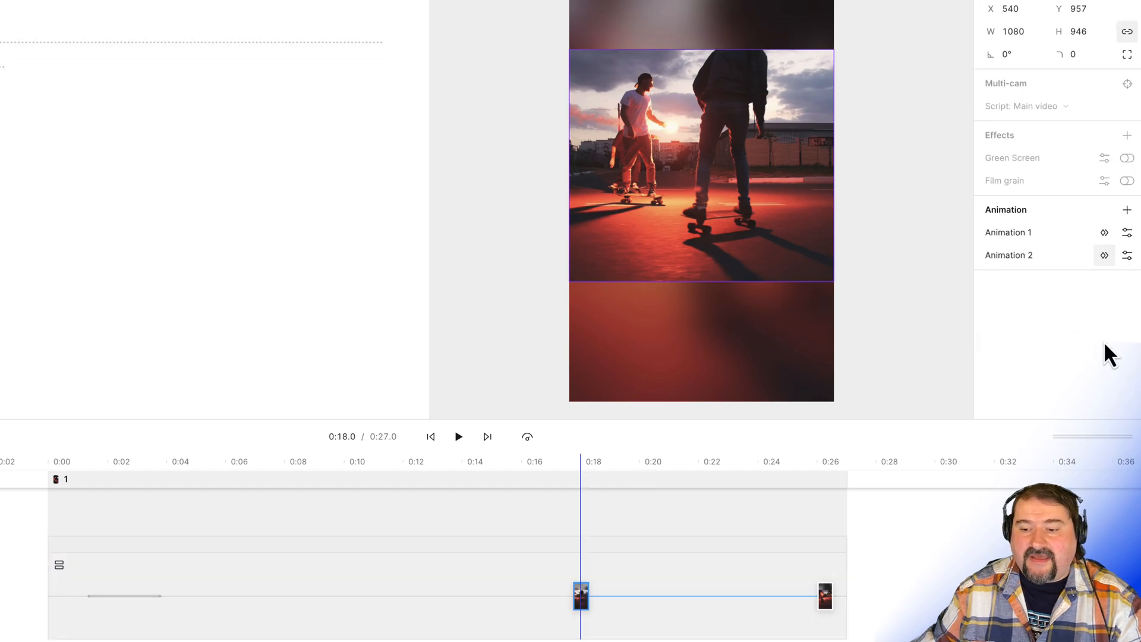
mouse_move(873, 589)
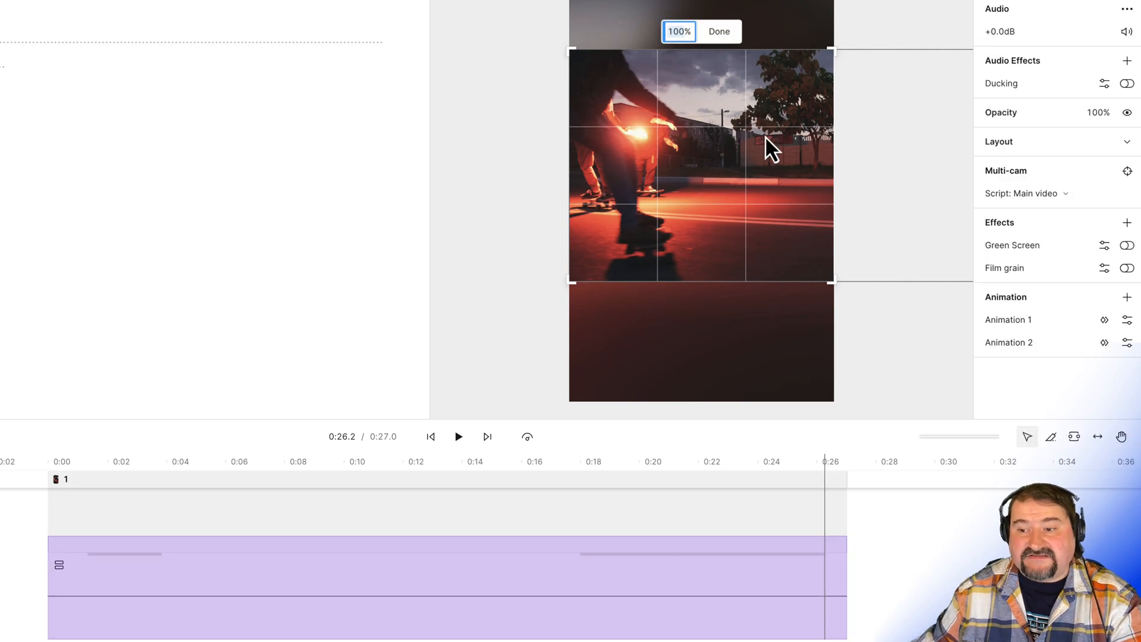
left_click(719, 32)
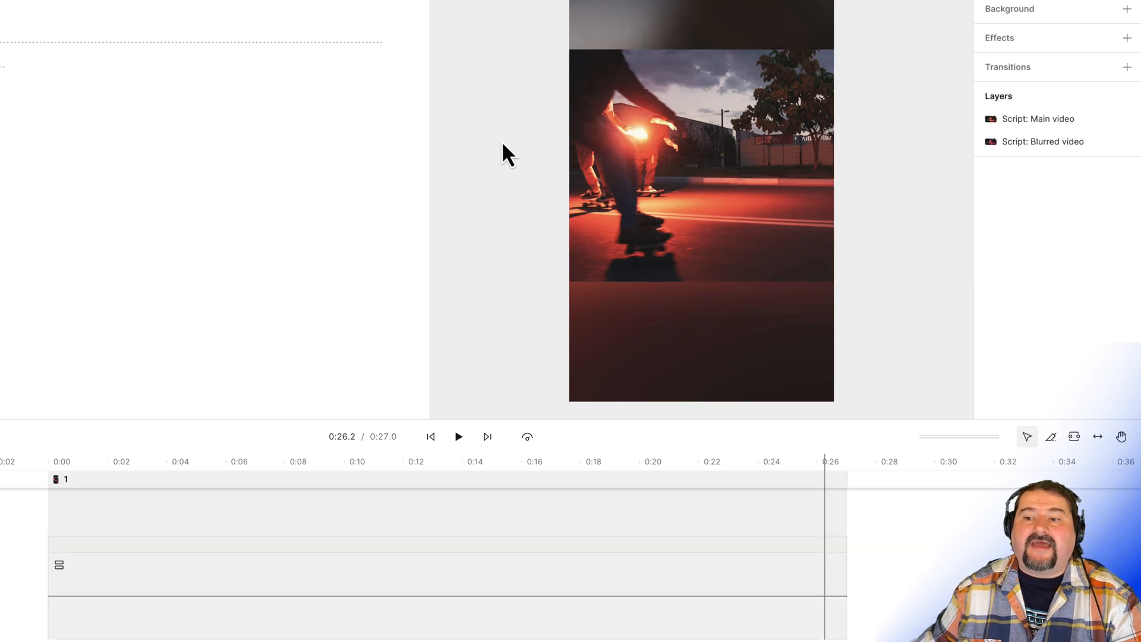